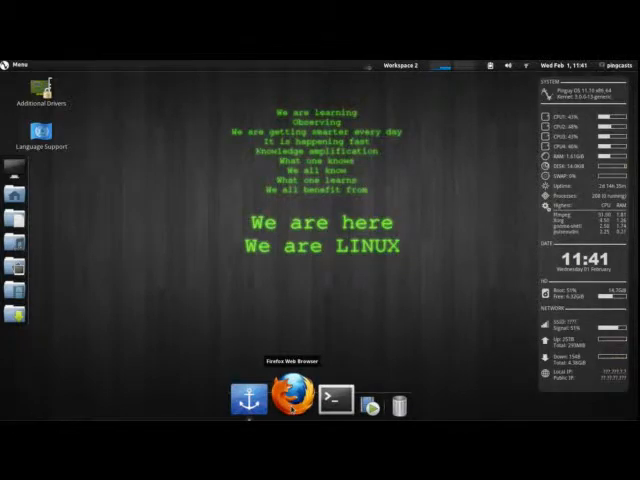
Step: Launch Firefox and page the extensions.gnome.org listing forward to the Frippery extensions
{"action": "left_click", "coordinate": [292, 400]}
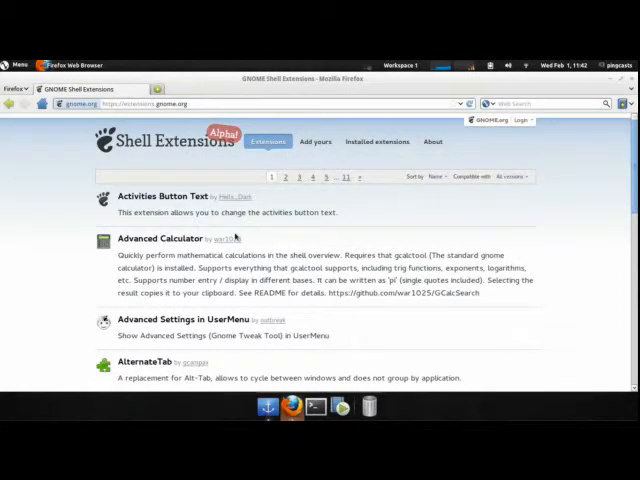
{"action": "scroll", "scroll_direction": "down", "scroll_amount": 3}
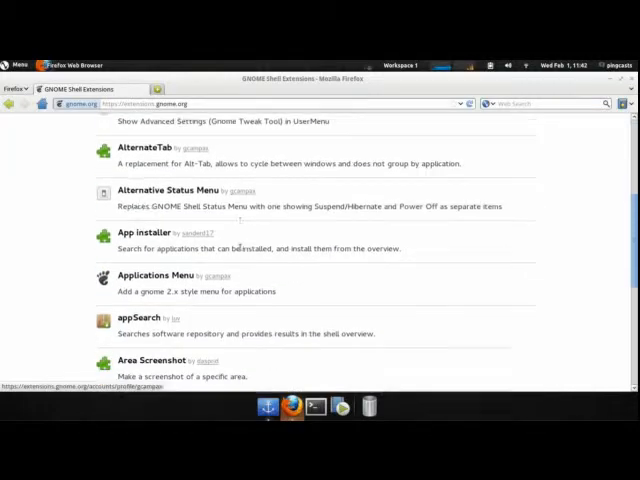
{"action": "scroll", "scroll_direction": "down", "scroll_amount": 3}
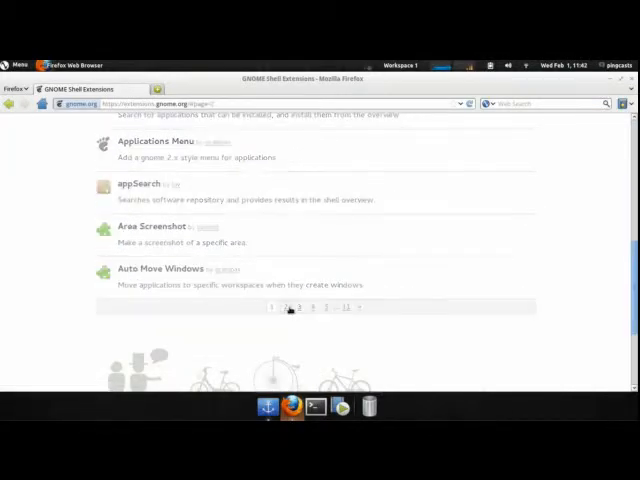
{"action": "left_click", "coordinate": [292, 308]}
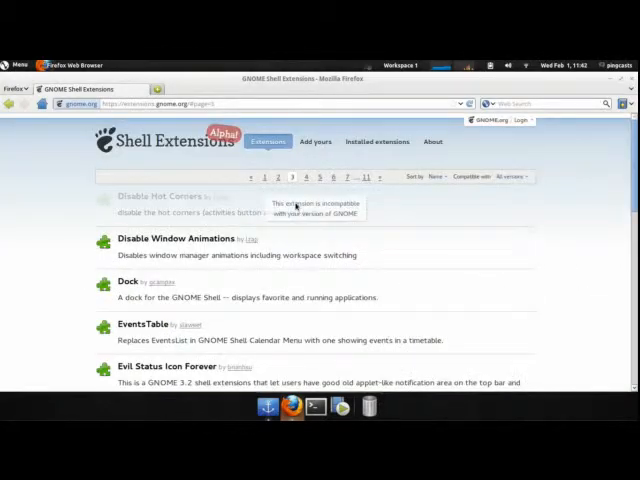
{"action": "scroll", "scroll_direction": "down", "scroll_amount": 3}
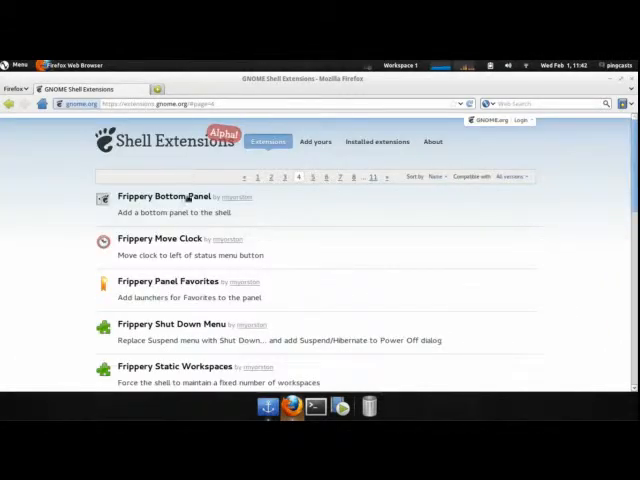
Step: Accept the unencrypted-information warning and switch Frippery Bottom Panel ON
{"action": "left_click", "coordinate": [164, 196]}
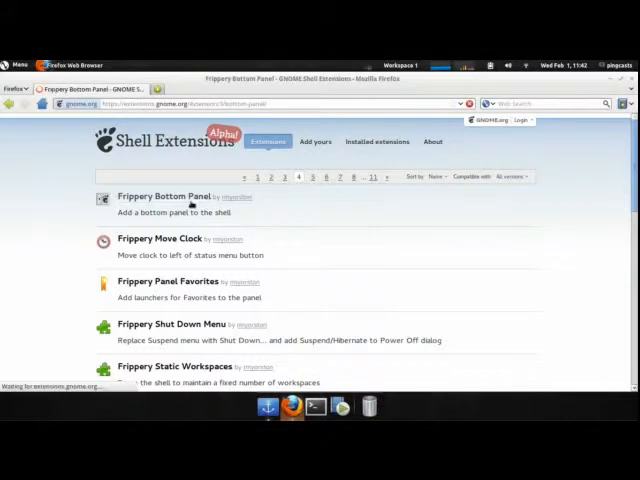
{"action": "left_click", "coordinate": [168, 196]}
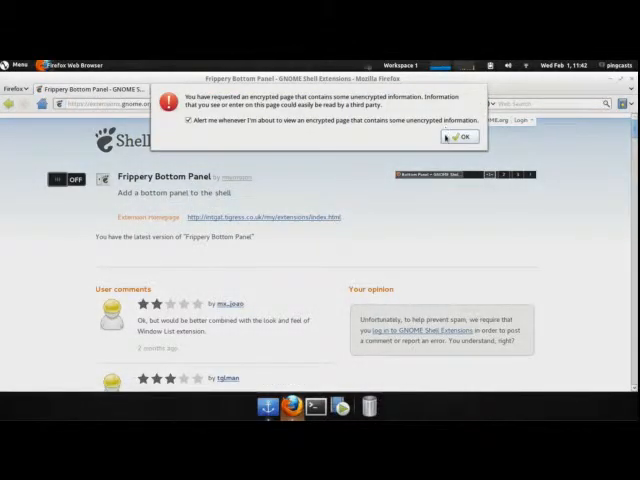
{"action": "left_click", "coordinate": [460, 136]}
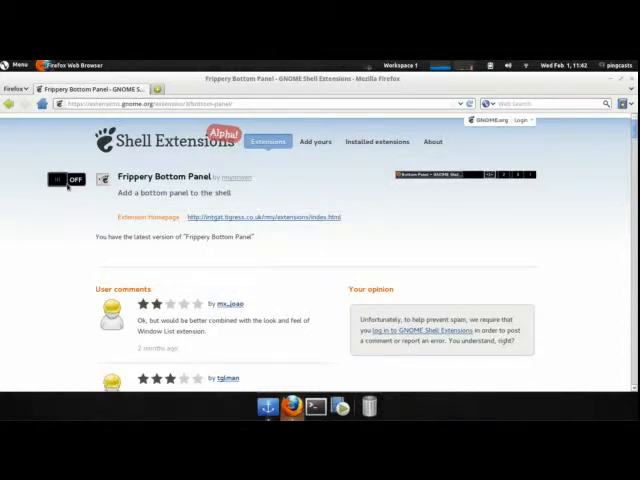
{"action": "left_click", "coordinate": [68, 180]}
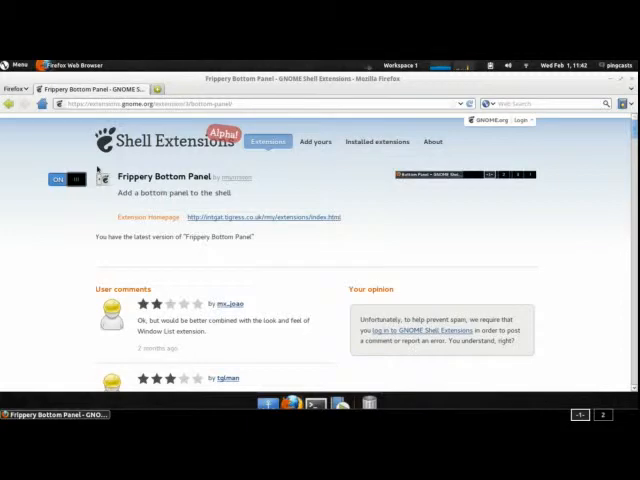
{"action": "mouse_move", "coordinate": [260, 270]}
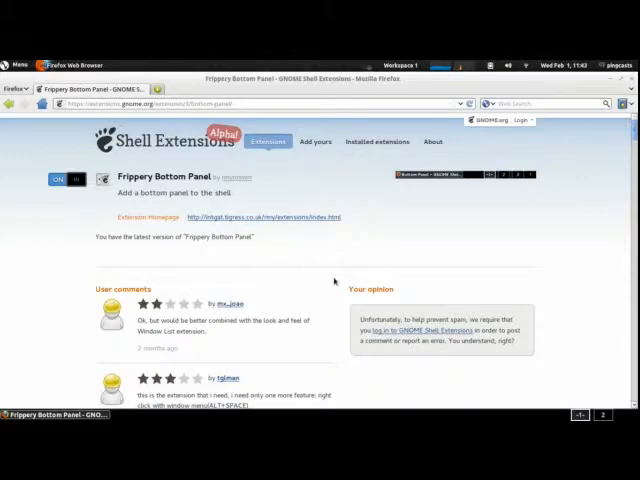
Step: Use the bottom panel's workspace switcher to move to an empty workspace
{"action": "left_click", "coordinate": [66, 180]}
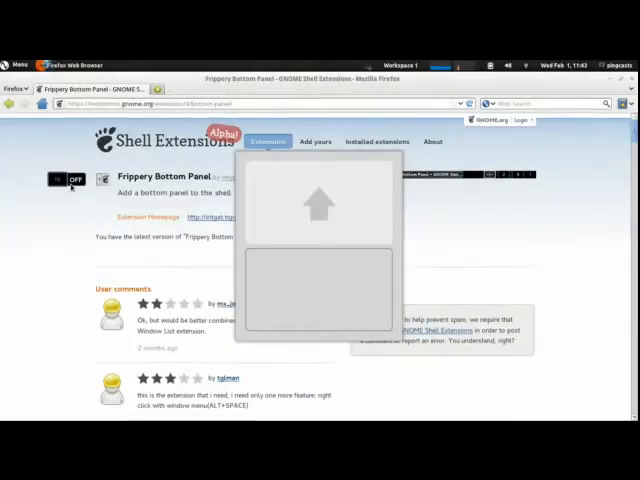
{"action": "left_click", "coordinate": [58, 180]}
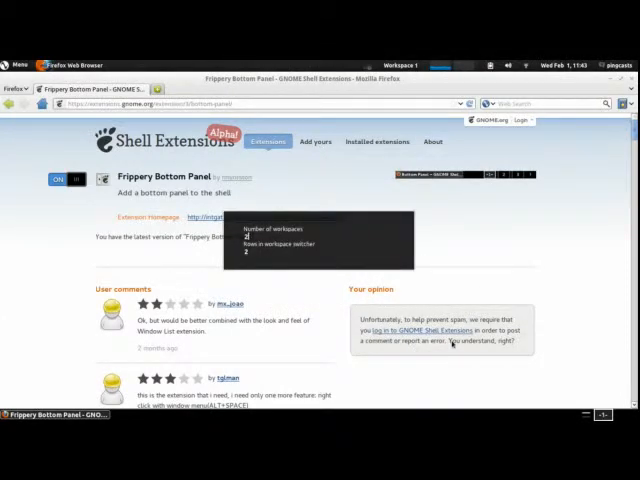
{"action": "left_click", "coordinate": [244, 252]}
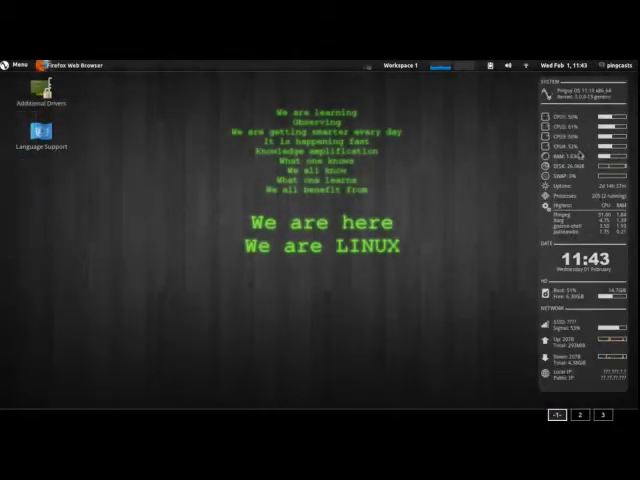
Step: Return to the Firefox window through the Activities overview
{"action": "left_click", "coordinate": [18, 64]}
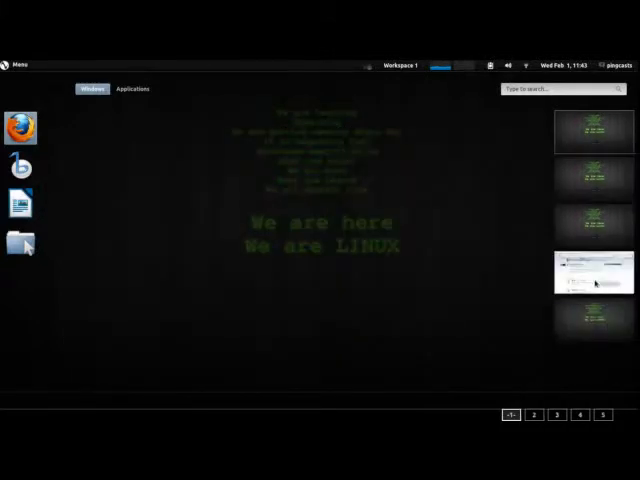
{"action": "left_click", "coordinate": [586, 284]}
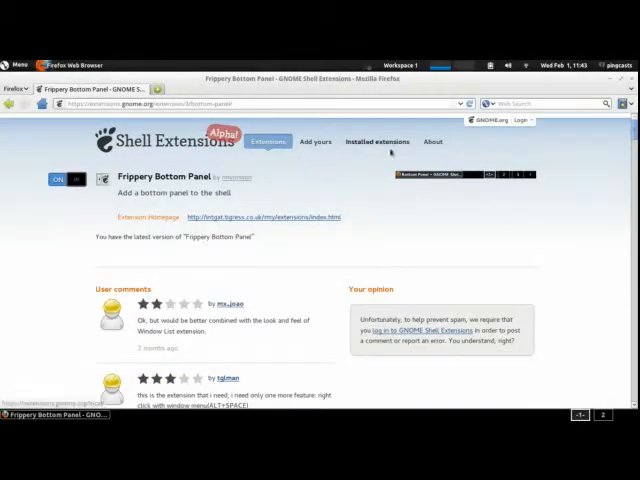
Step: Go back to the extension listing and follow the Frippery Static Workspaces link
{"action": "scroll", "scroll_direction": "down", "scroll_amount": 3}
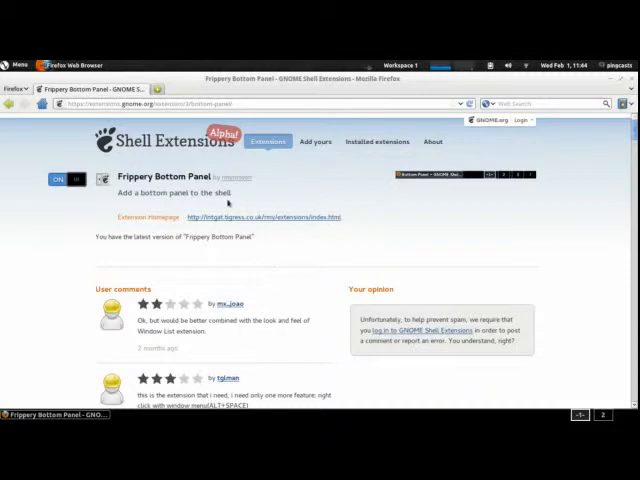
{"action": "left_click", "coordinate": [12, 104]}
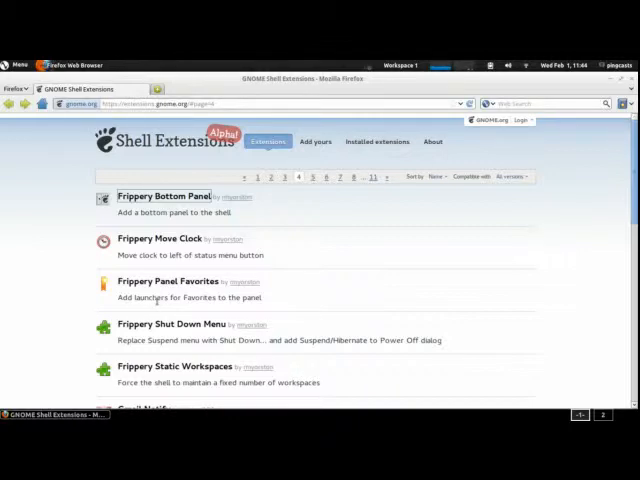
{"action": "mouse_move", "coordinate": [478, 296]}
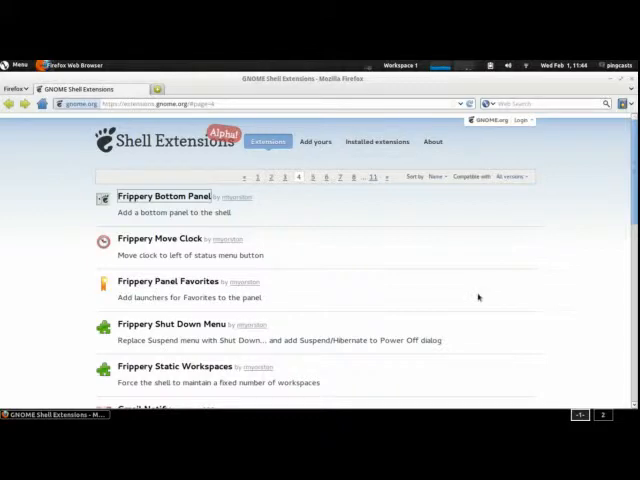
{"action": "mouse_move", "coordinate": [420, 336]}
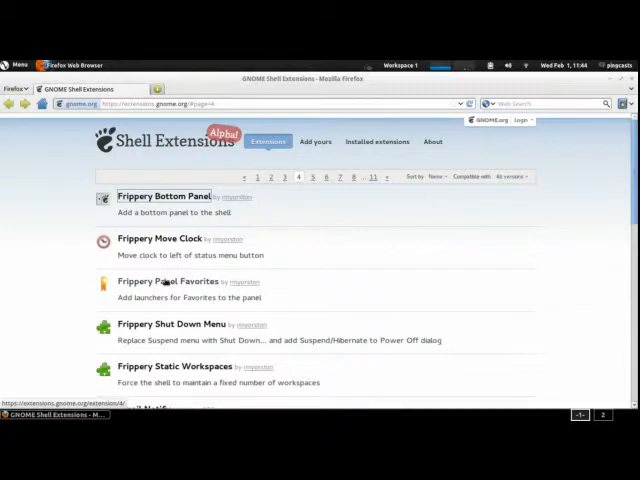
{"action": "left_click", "coordinate": [172, 366]}
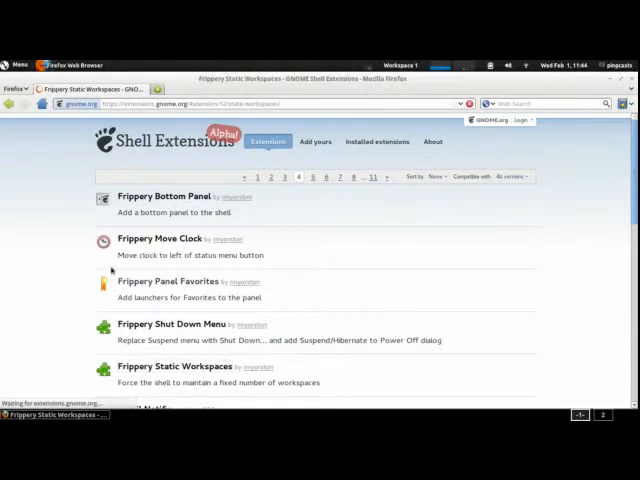
Step: Switch Frippery Static Workspaces ON and confirm Install in the prompt
{"action": "left_click", "coordinate": [172, 366]}
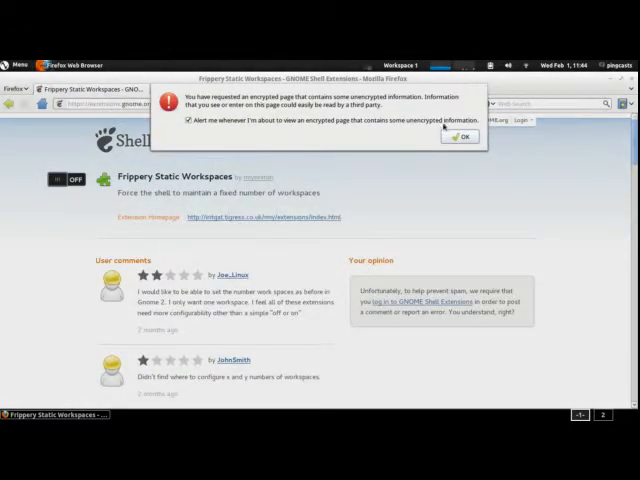
{"action": "left_click", "coordinate": [460, 138]}
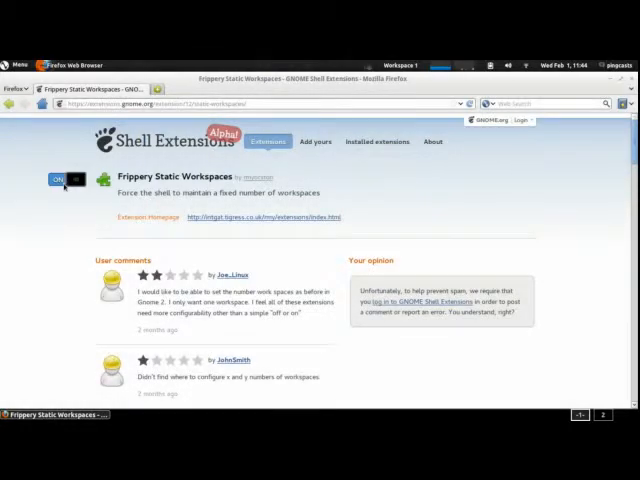
{"action": "left_click", "coordinate": [58, 180]}
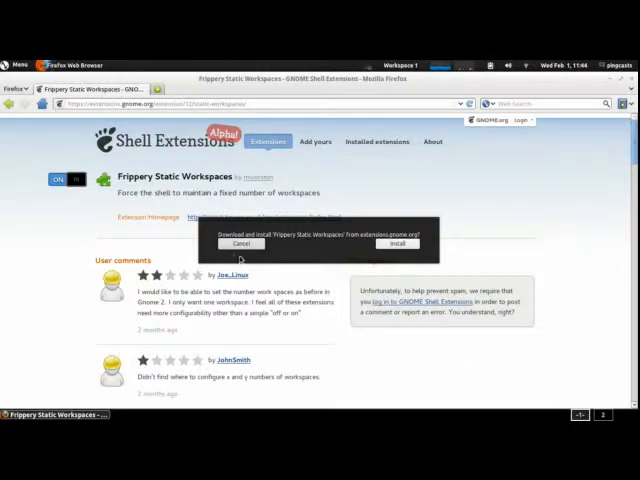
{"action": "left_click", "coordinate": [240, 244]}
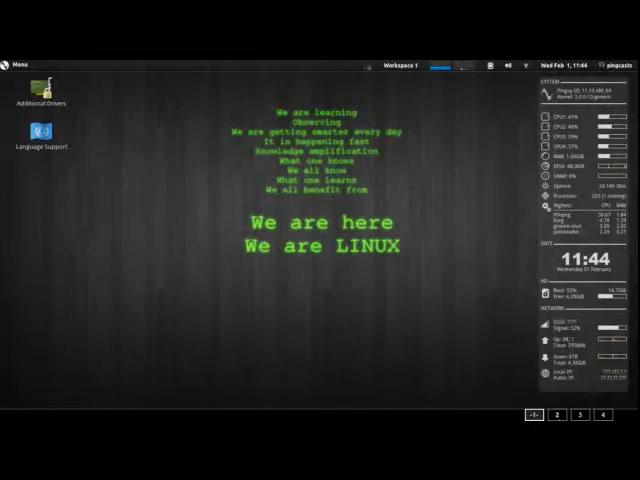
Step: View the workspace thumbnails in the Activities overview and return to the desktop
{"action": "left_click", "coordinate": [540, 416]}
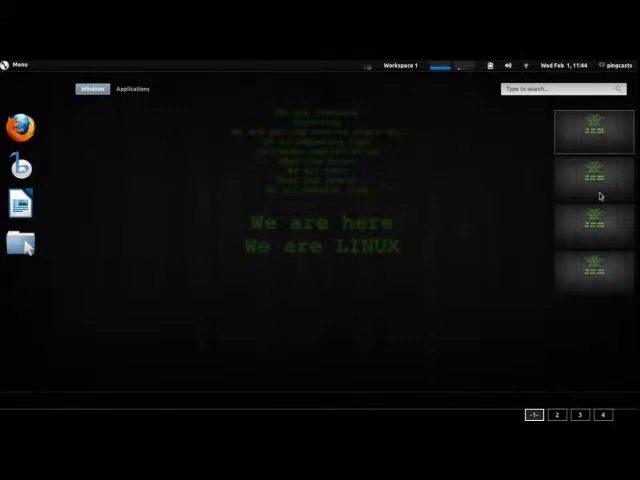
{"action": "left_click", "coordinate": [604, 414]}
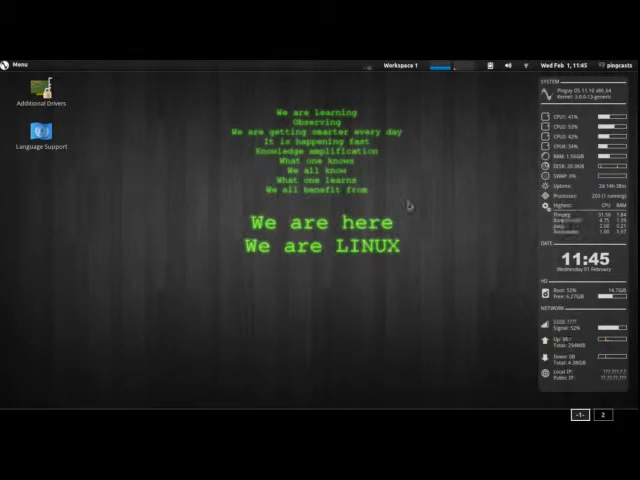
{"action": "mouse_move", "coordinate": [244, 262]}
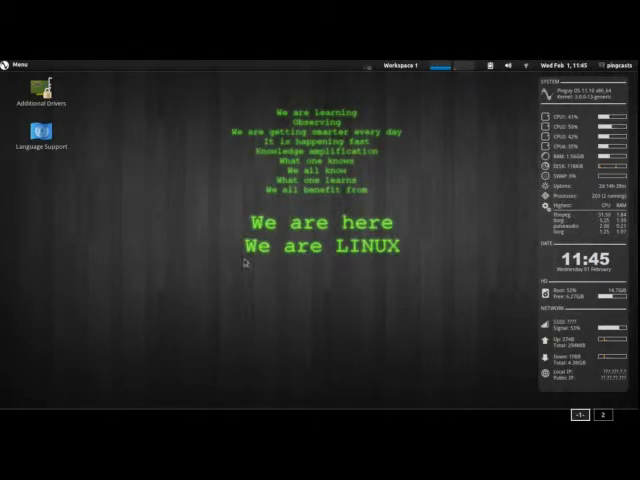
{"action": "mouse_move", "coordinate": [336, 280]}
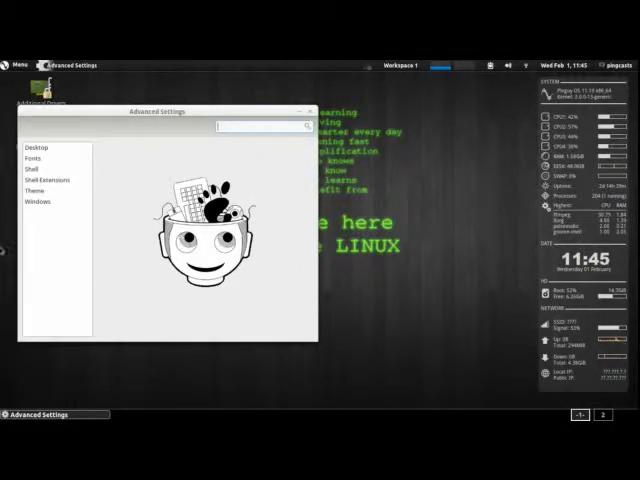
Step: Review the Shell Extensions toggles in Advanced Settings and close the window
{"action": "left_click", "coordinate": [48, 180]}
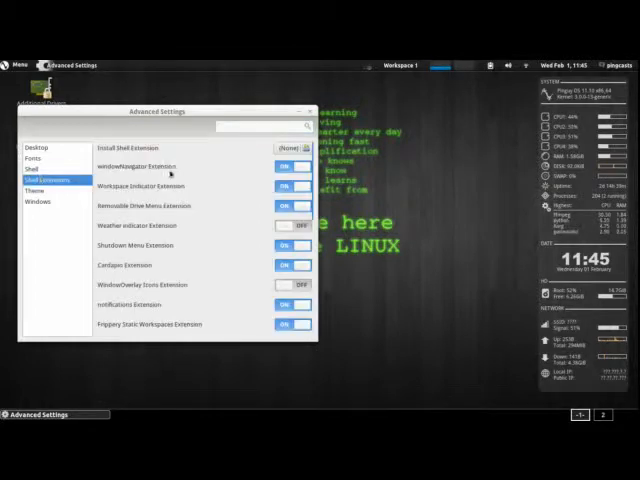
{"action": "scroll", "scroll_direction": "down", "scroll_amount": 3}
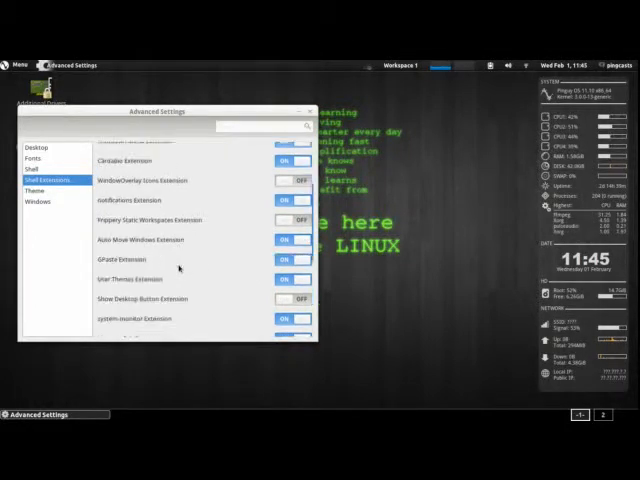
{"action": "scroll", "scroll_direction": "down", "scroll_amount": 3}
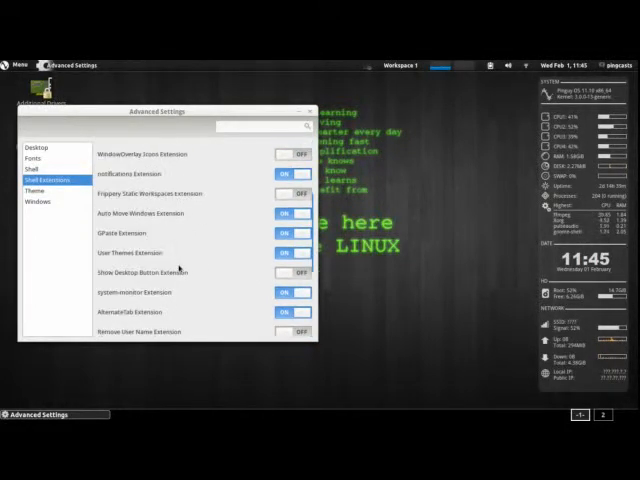
{"action": "scroll", "scroll_direction": "down", "scroll_amount": 3}
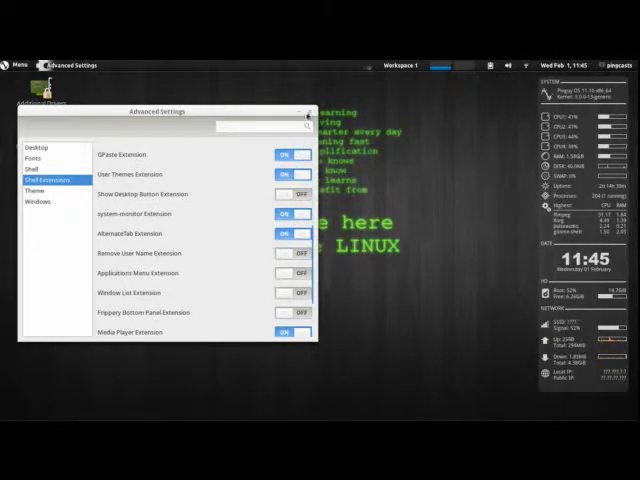
{"action": "left_click", "coordinate": [306, 112]}
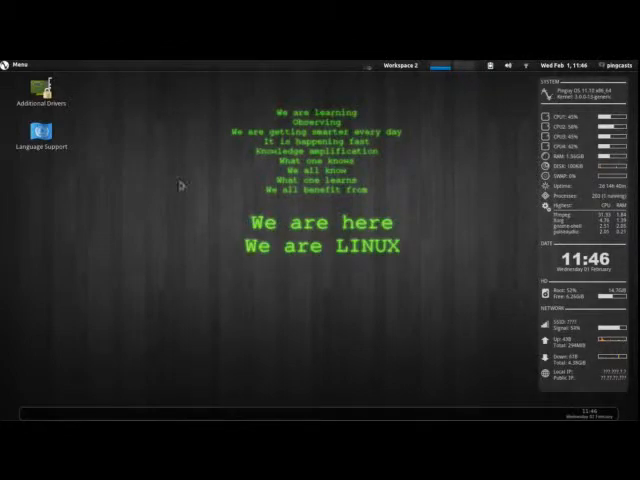
{"action": "left_click", "coordinate": [18, 64]}
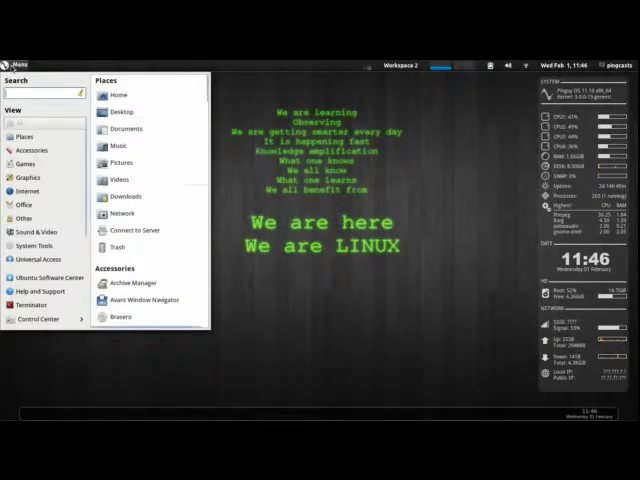
{"action": "type", "text": "tint2"}
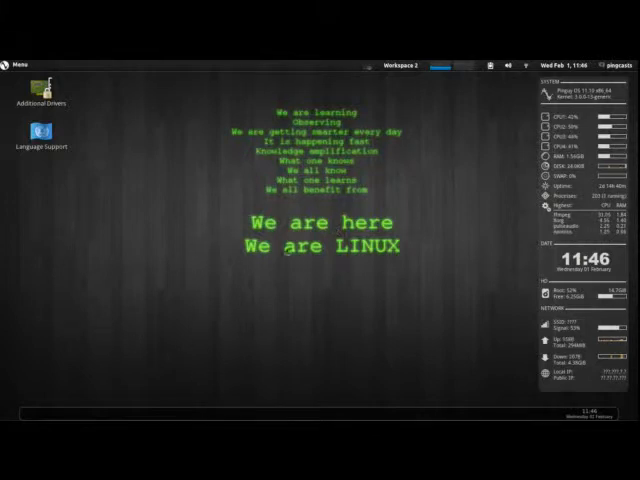
{"action": "mouse_move", "coordinate": [136, 244]}
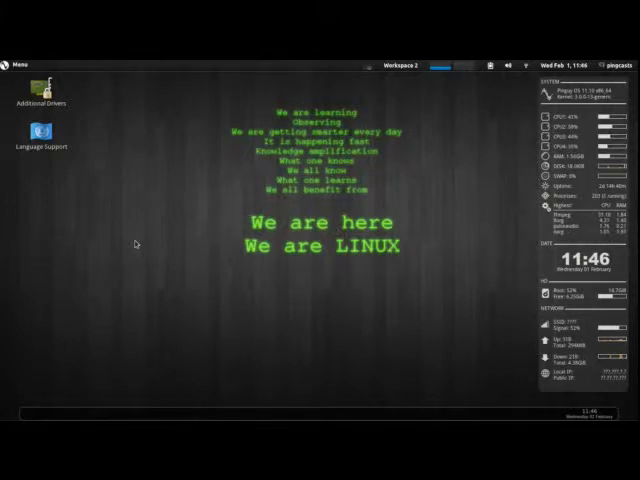
{"action": "mouse_move", "coordinate": [160, 284]}
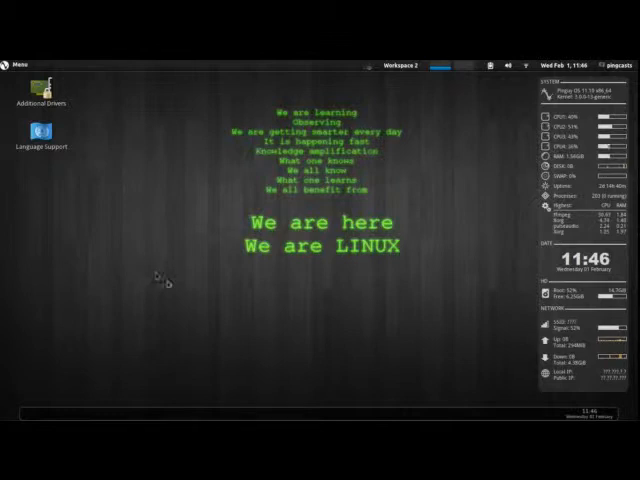
{"action": "mouse_move", "coordinate": [184, 296]}
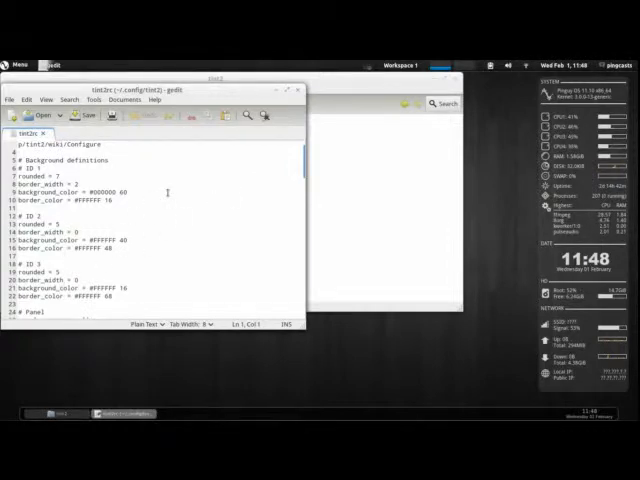
{"action": "scroll", "scroll_direction": "down", "scroll_amount": 3}
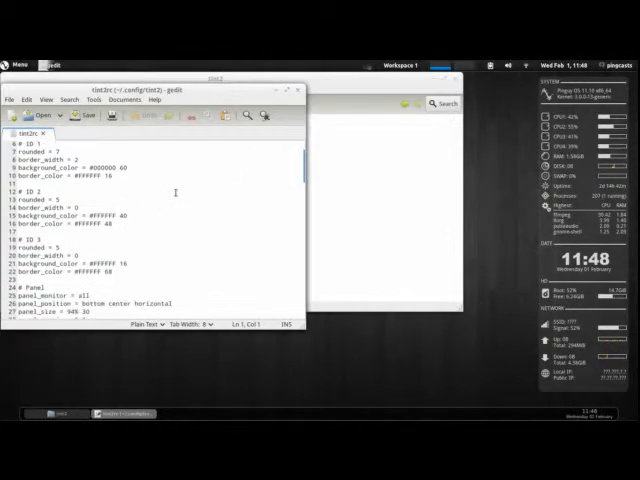
{"action": "scroll", "scroll_direction": "down", "scroll_amount": 3}
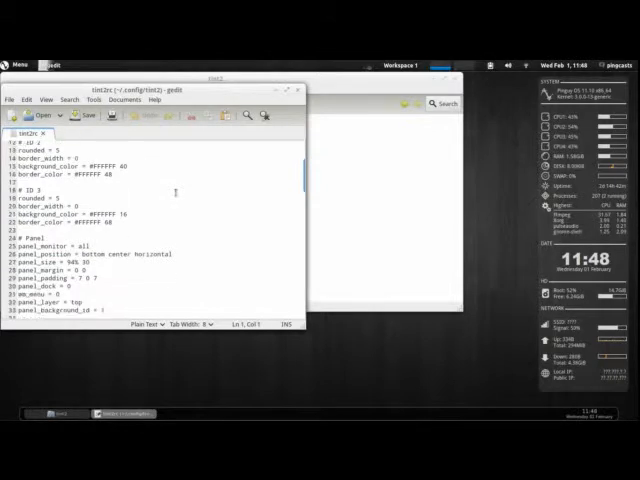
{"action": "scroll", "scroll_direction": "down", "scroll_amount": 3}
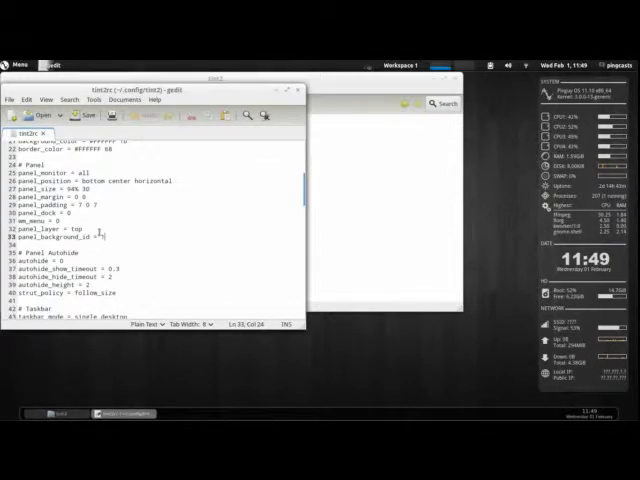
{"action": "scroll", "scroll_direction": "down", "scroll_amount": 3}
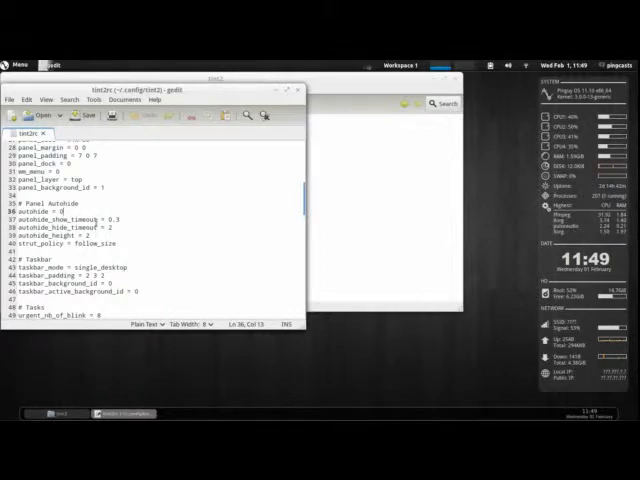
{"action": "scroll", "scroll_direction": "down", "scroll_amount": 3}
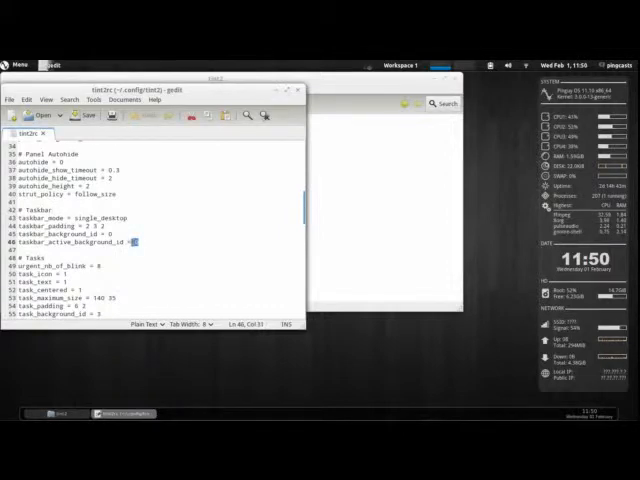
{"action": "type", "text": "0"}
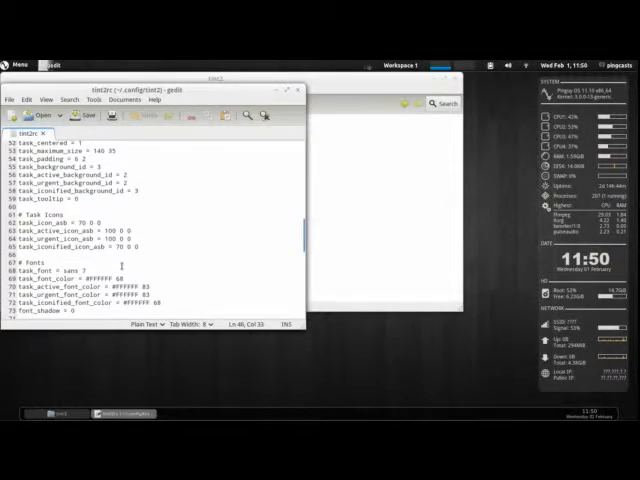
{"action": "scroll", "scroll_direction": "down", "scroll_amount": 3}
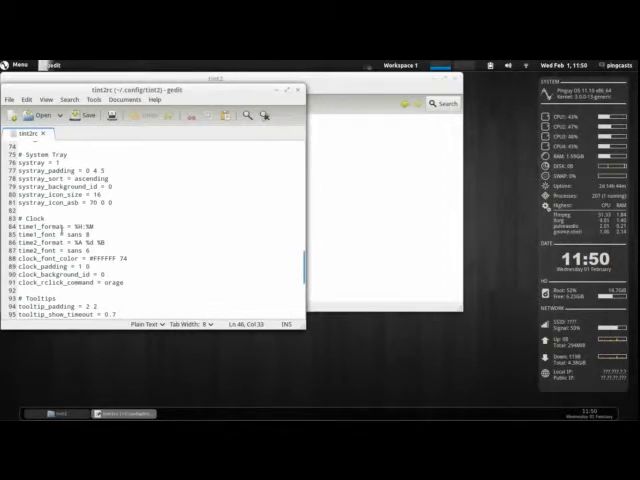
{"action": "scroll", "scroll_direction": "down", "scroll_amount": 3}
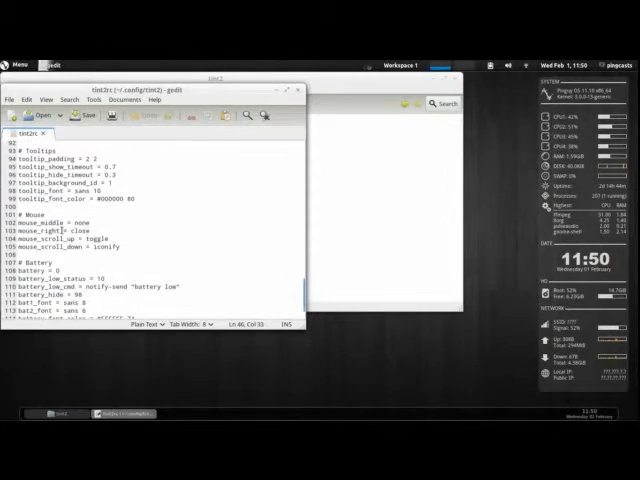
{"action": "scroll", "scroll_direction": "down", "scroll_amount": 3}
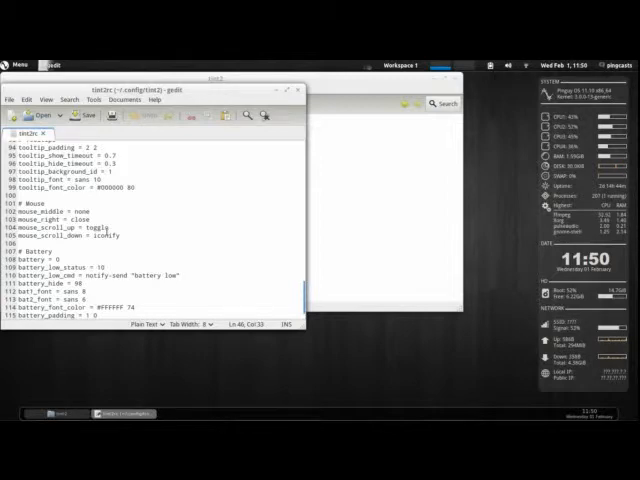
{"action": "scroll", "scroll_direction": "up", "scroll_amount": 3}
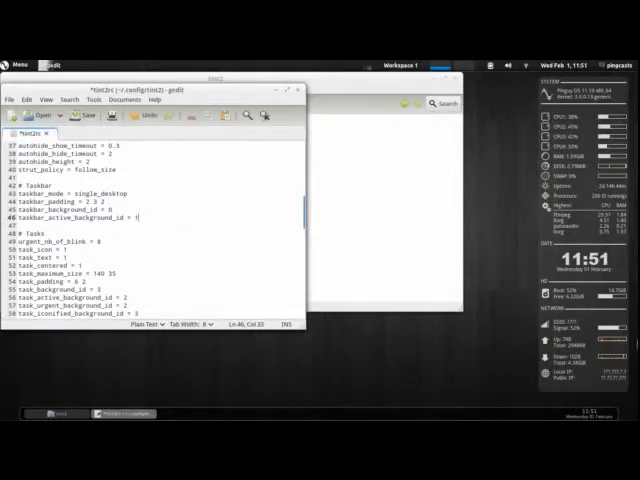
Step: Save tint2rc with the Panel and Taskbar sections using separate background_id values
{"action": "scroll", "scroll_direction": "down", "scroll_amount": 3}
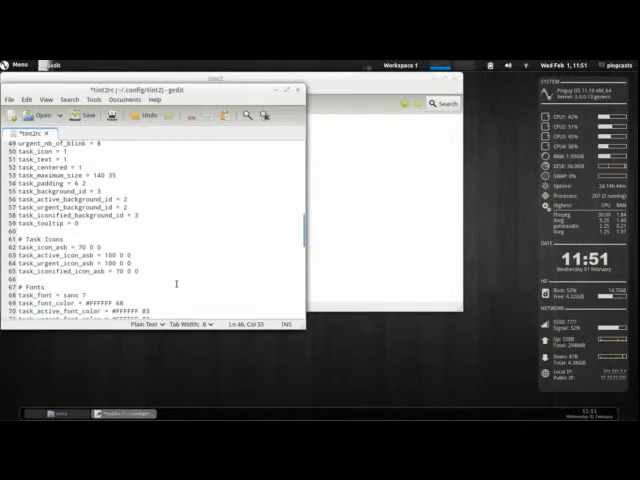
{"action": "scroll", "scroll_direction": "down", "scroll_amount": 3}
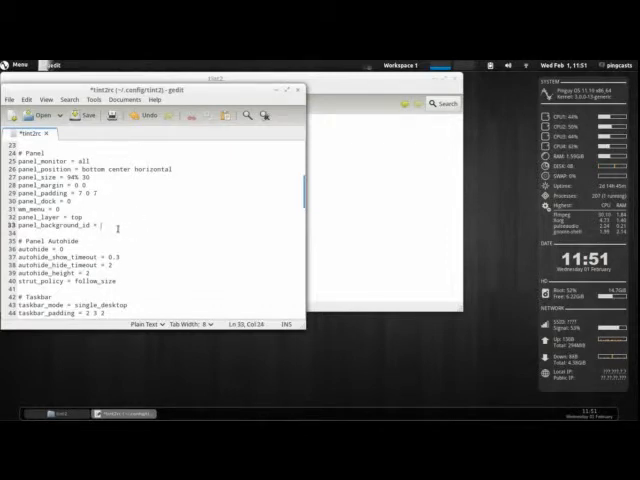
{"action": "key", "text": "ctrl+s"}
{"action": "type", "text": " 0"}
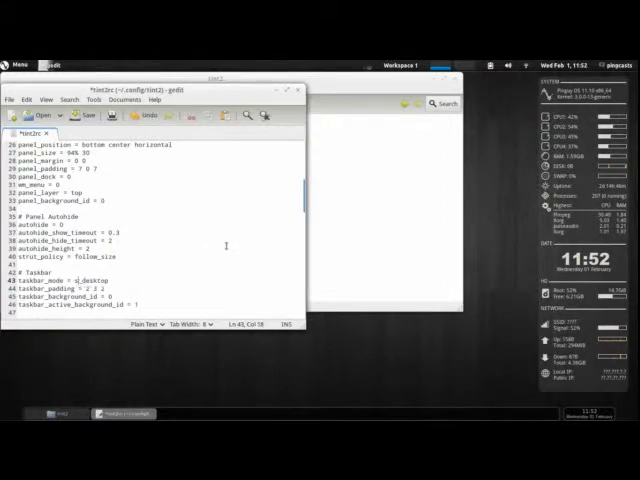
Step: Set taskbar_mode = multi_desktop in tint2rc and save the file
{"action": "type", "text": "multi_desktop"}
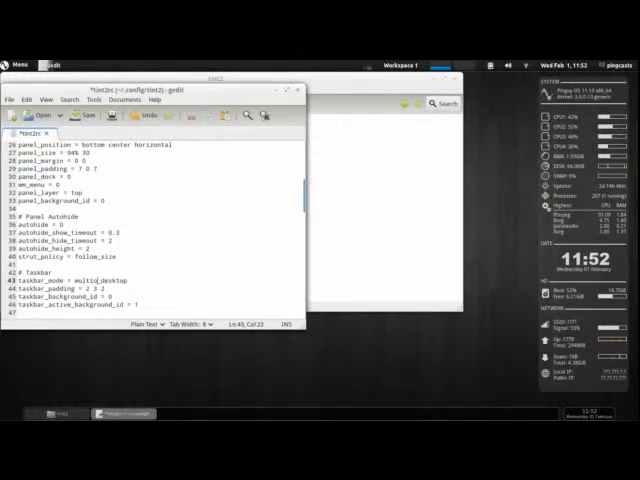
{"action": "key", "text": "ctrl+s"}
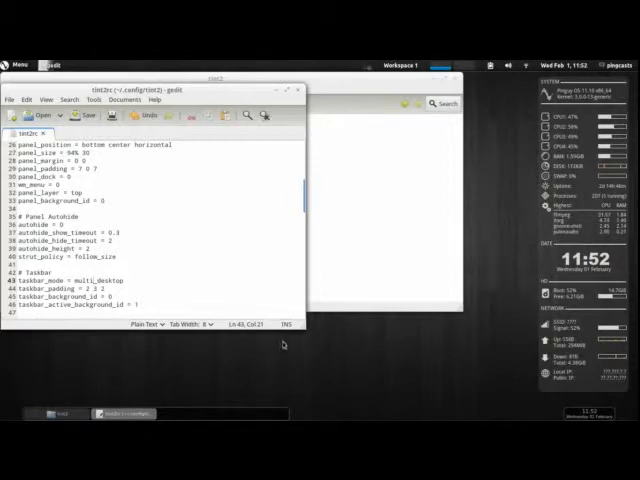
{"action": "scroll", "scroll_direction": "down", "scroll_amount": 3}
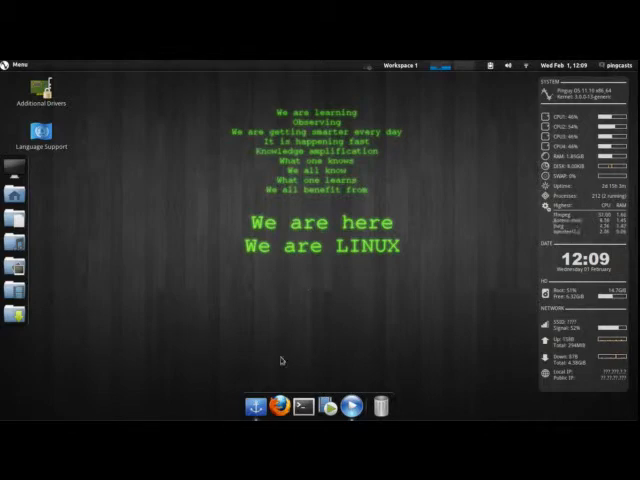
Step: Launch Firefox from the dock onto the Pinguy OS start page
{"action": "left_click", "coordinate": [278, 404]}
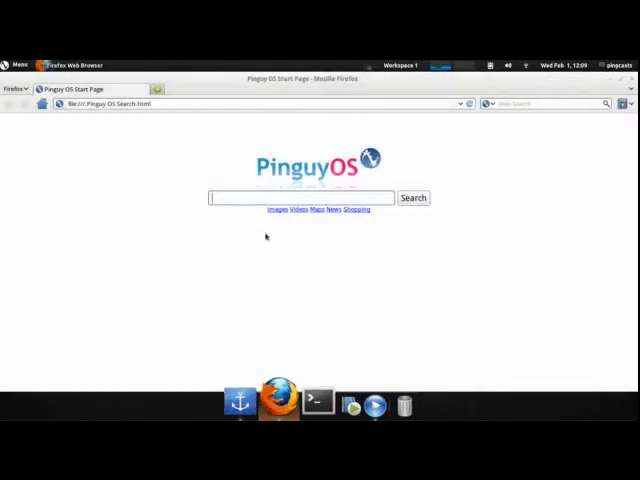
Step: Search for tint2, open its Google Code project and follow the Configuring your tint2rc wiki link
{"action": "left_click", "coordinate": [298, 196]}
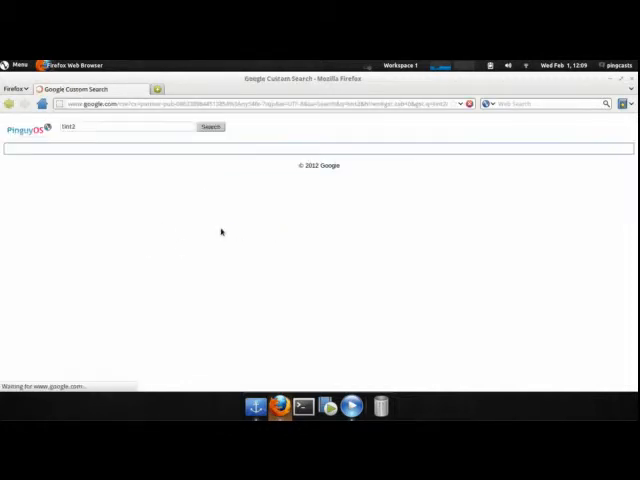
{"action": "left_click", "coordinate": [210, 128]}
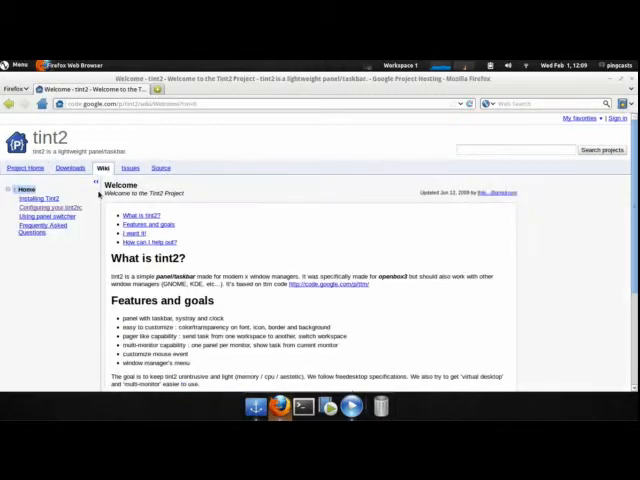
{"action": "left_click", "coordinate": [48, 208]}
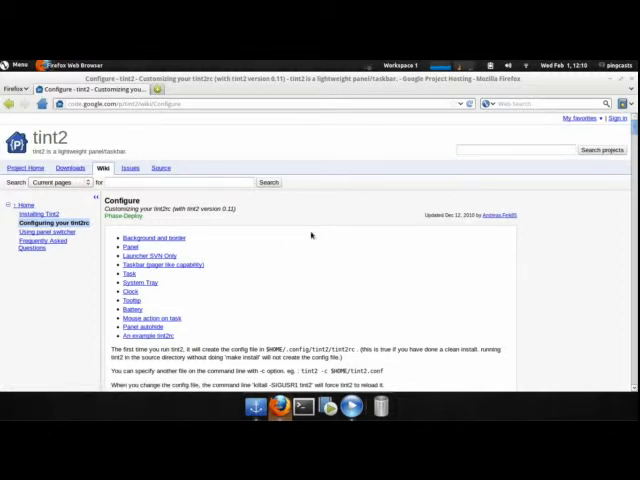
{"action": "mouse_move", "coordinate": [382, 208]}
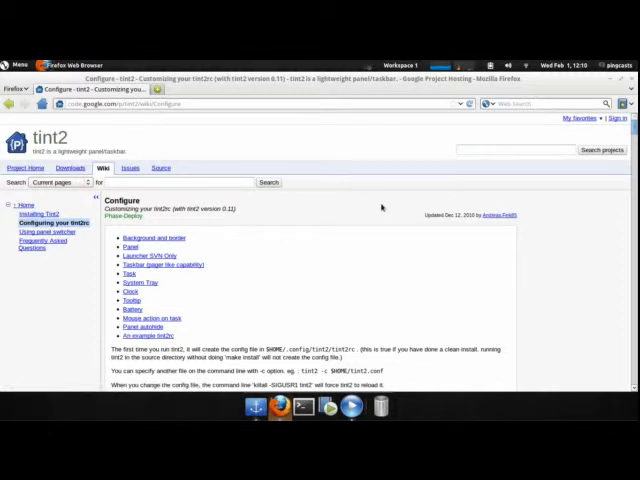
Step: Scroll the Configure page through the Background, Panel, Taskbar, Tooltip and Battery sections to the example config
{"action": "scroll", "scroll_direction": "down", "scroll_amount": 3}
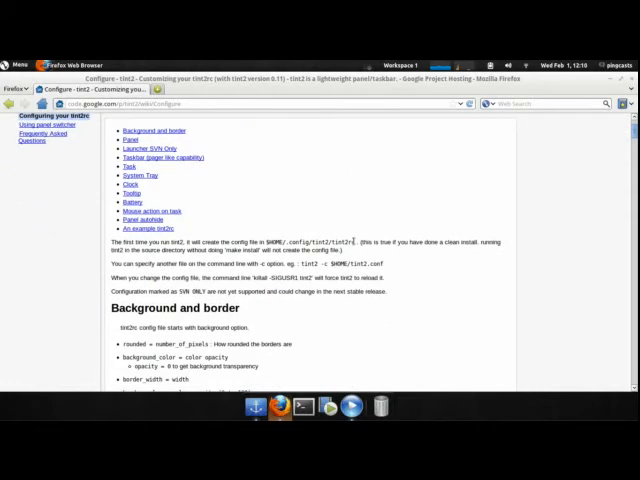
{"action": "scroll", "scroll_direction": "down", "scroll_amount": 3}
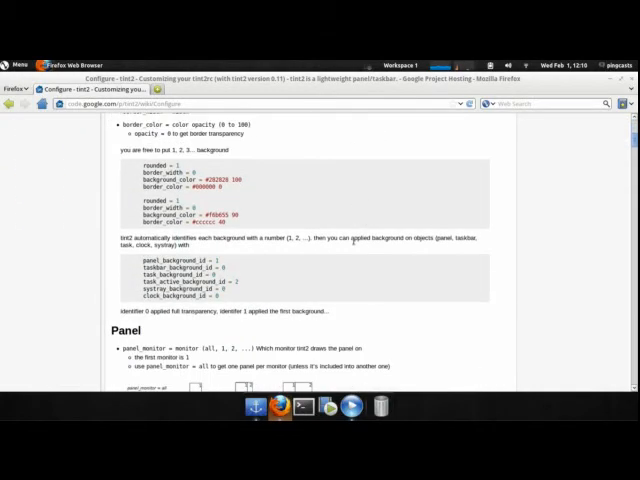
{"action": "scroll", "scroll_direction": "down", "scroll_amount": 3}
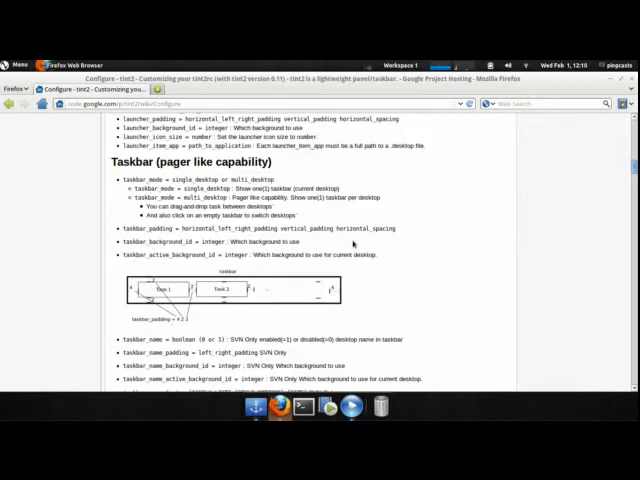
{"action": "scroll", "scroll_direction": "down", "scroll_amount": 3}
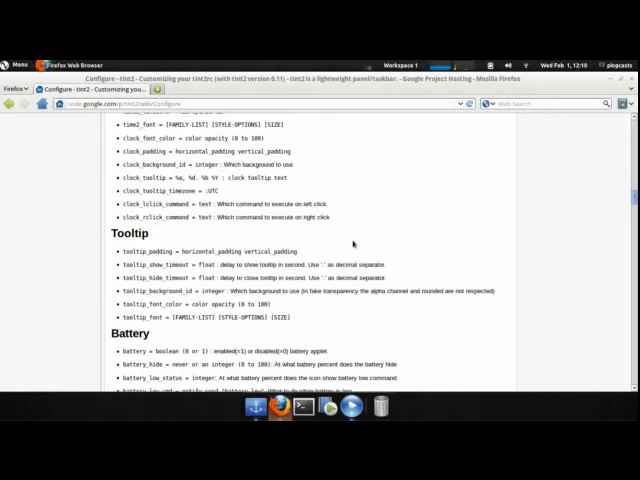
{"action": "scroll", "scroll_direction": "down", "scroll_amount": 3}
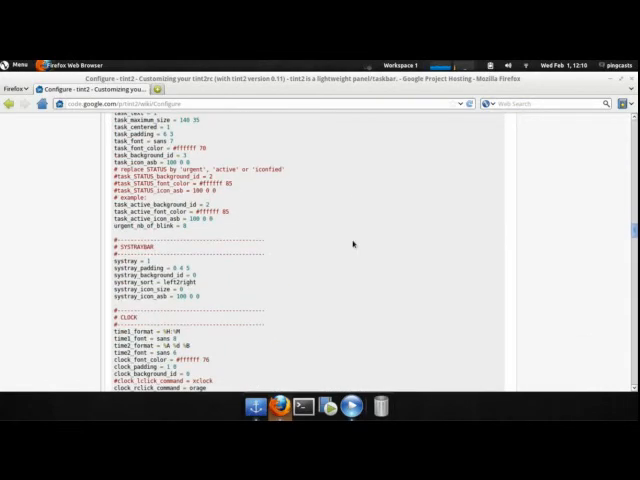